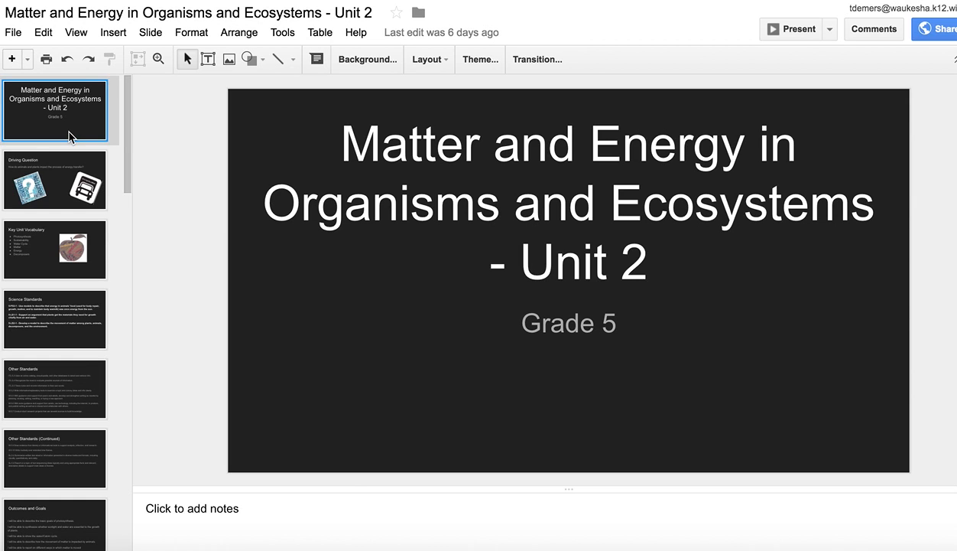
Page through the Driving Question, Key Unit Vocabulary and Science Standards slides.
left_click(56, 180)
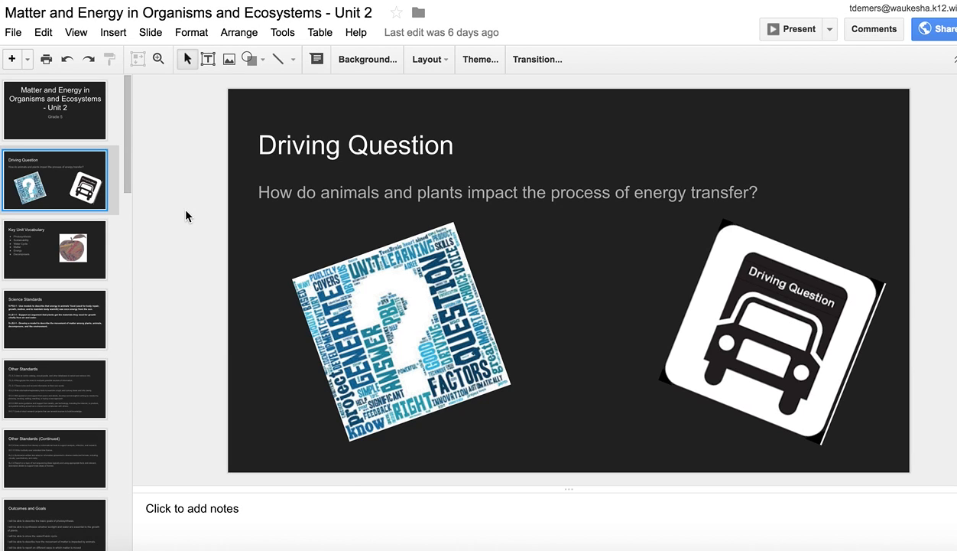
left_click(55, 249)
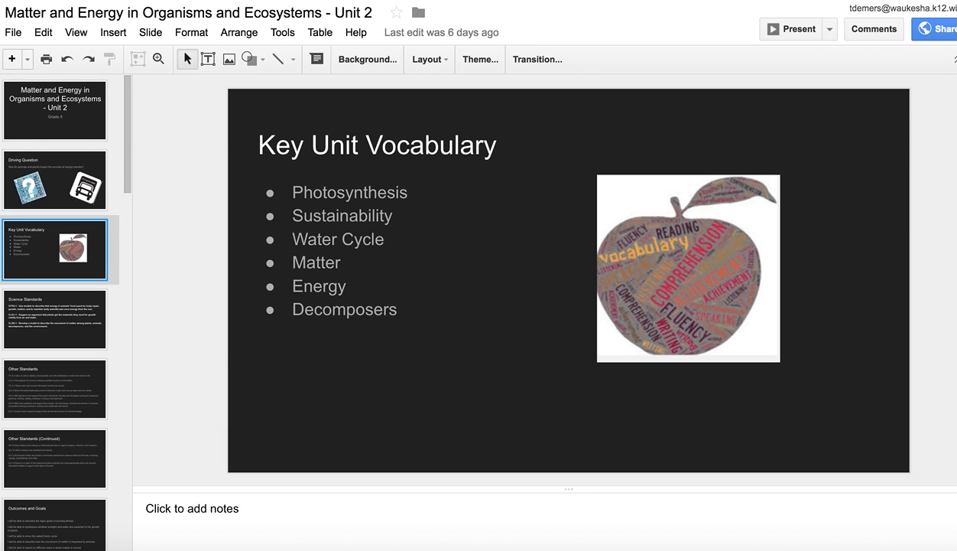
mouse_move(183, 236)
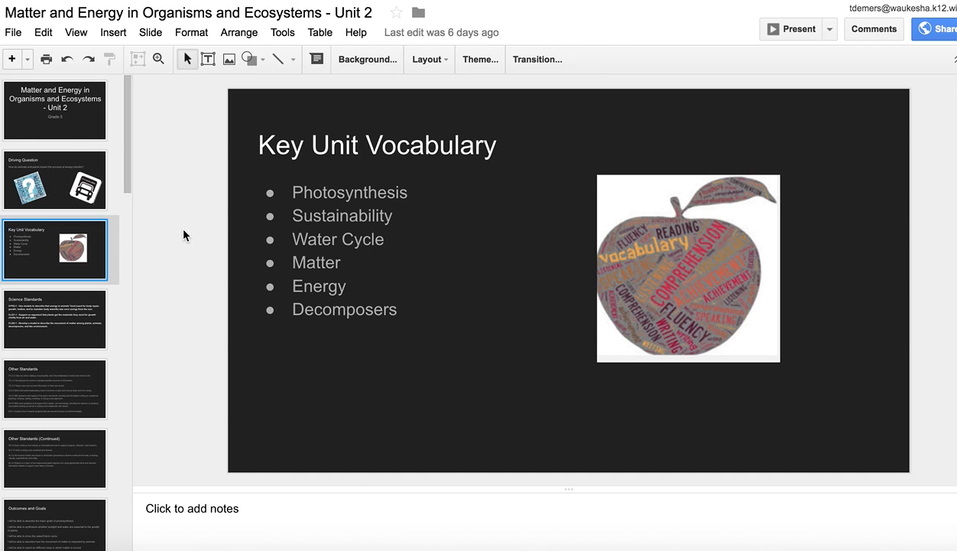
left_click(55, 319)
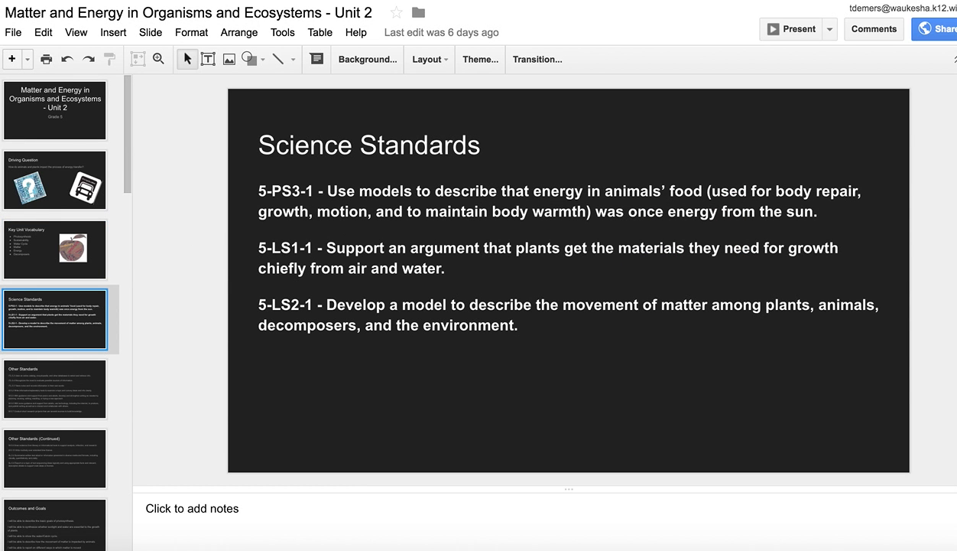
Advance through the Other Standards and Other Standards (Continued) slides.
left_click(55, 390)
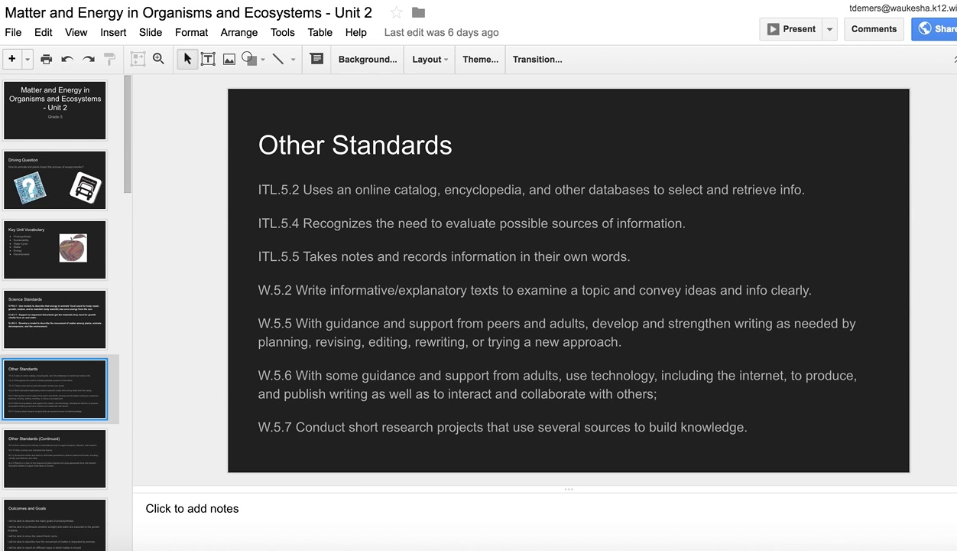
left_click(55, 503)
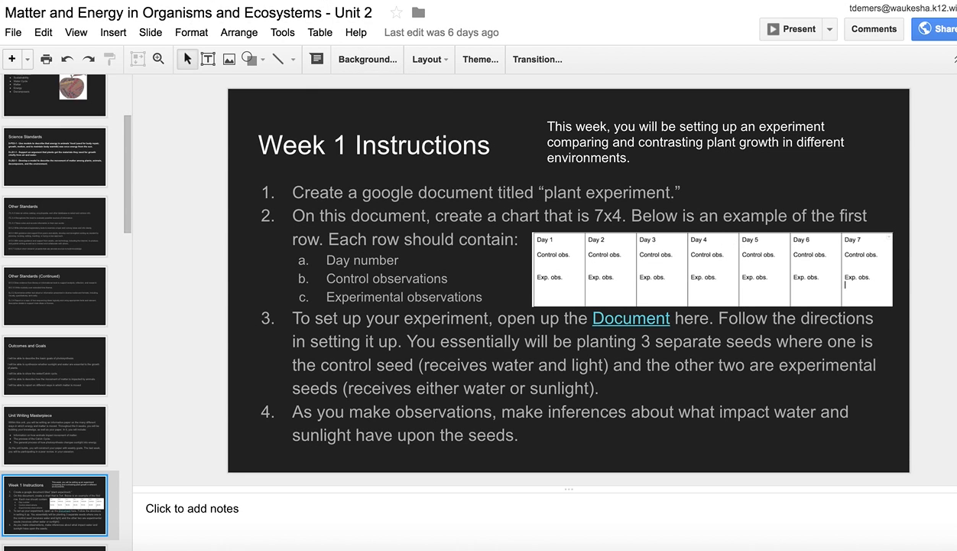
left_click(630, 318)
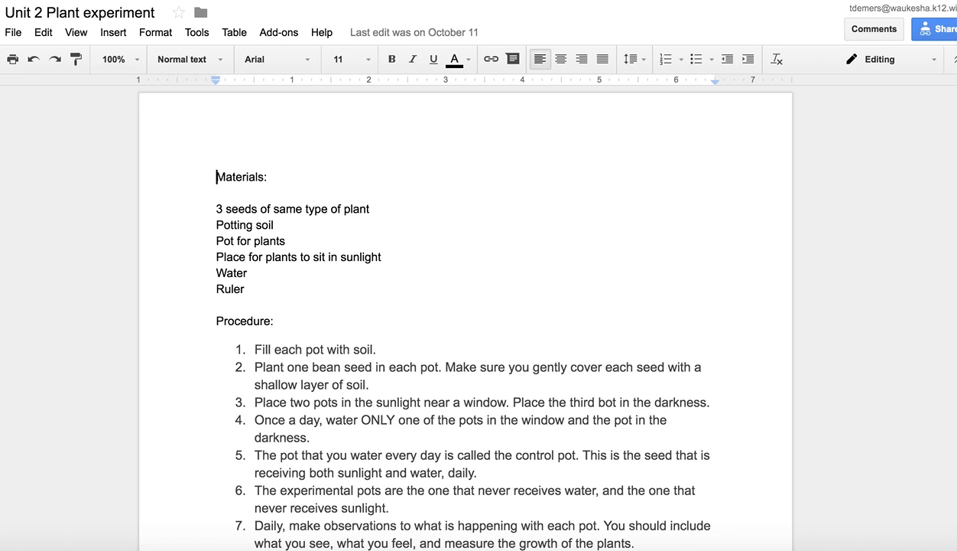
scroll("down", 3)
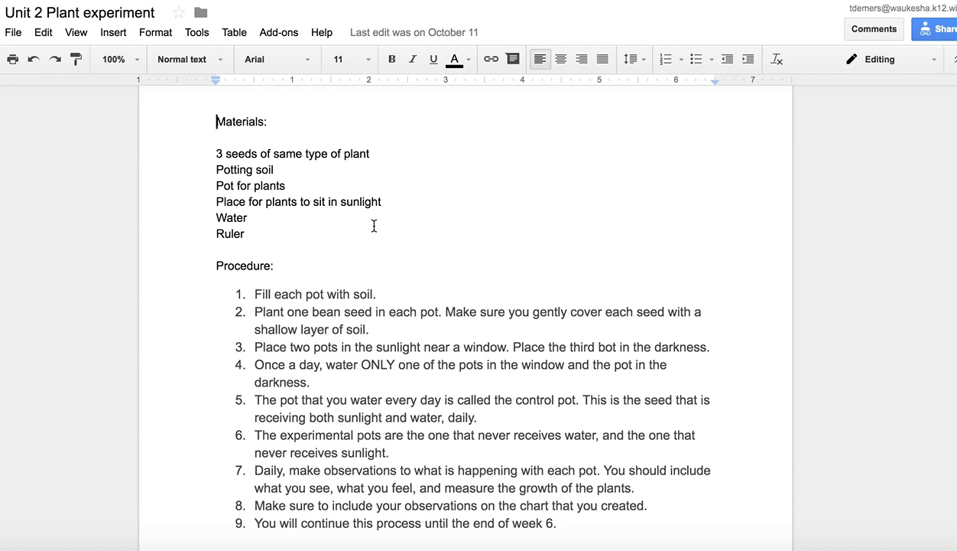
mouse_move(517, 474)
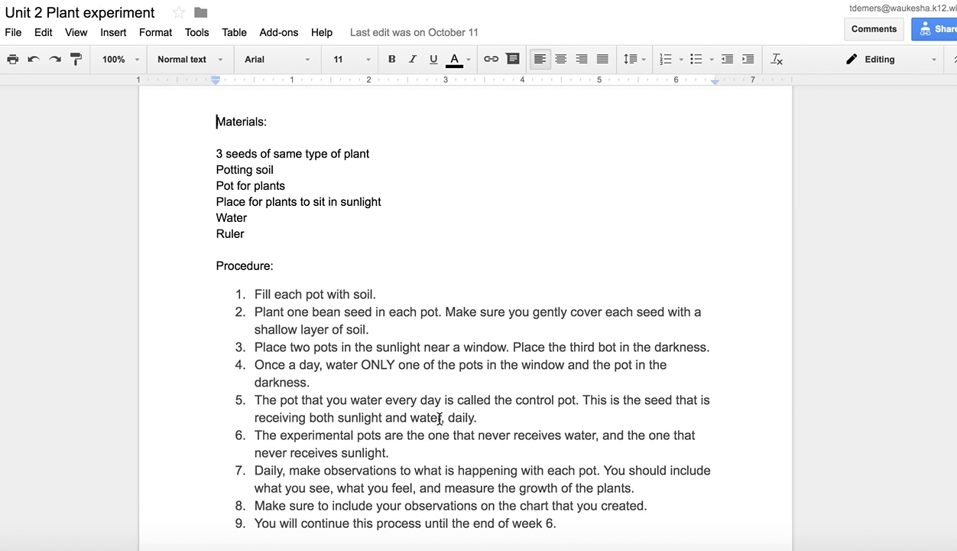
scroll("down", 3)
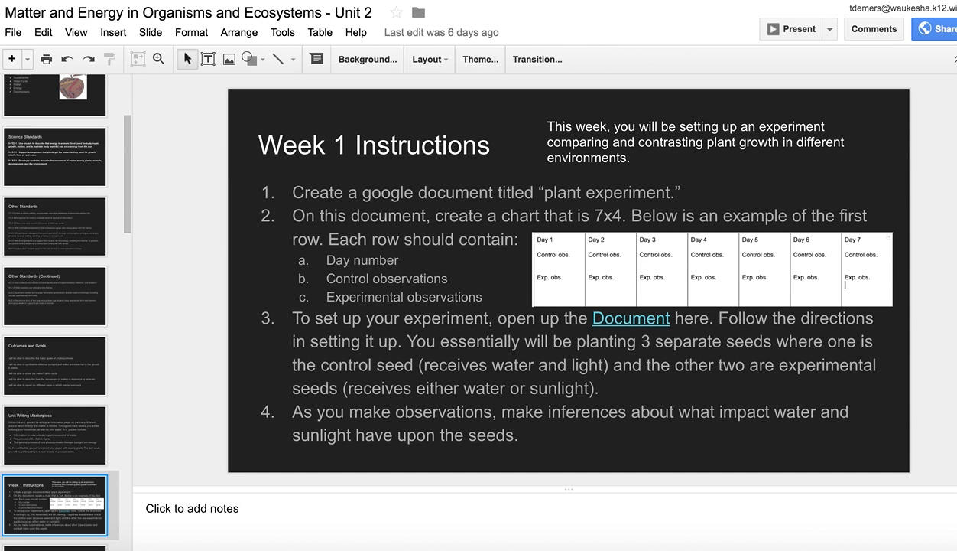
mouse_move(197, 388)
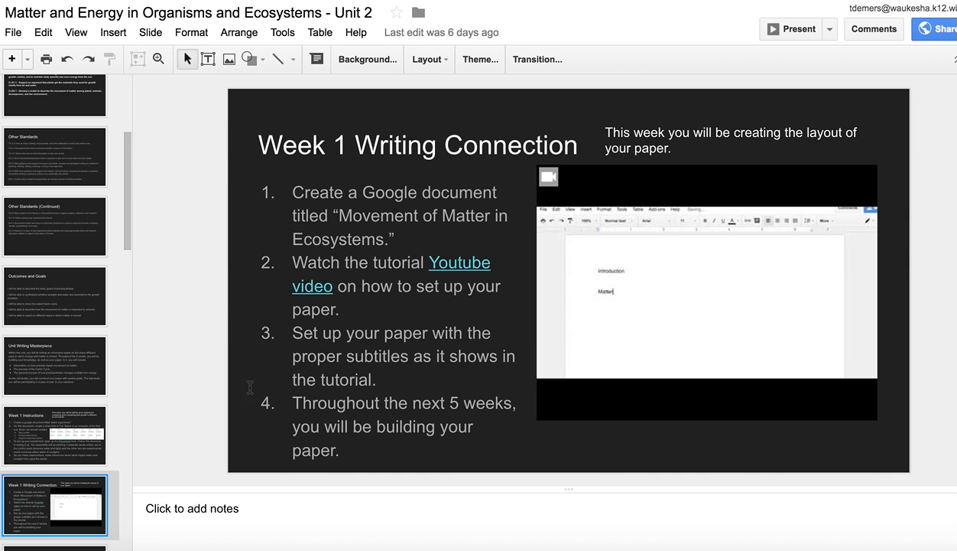
mouse_move(205, 401)
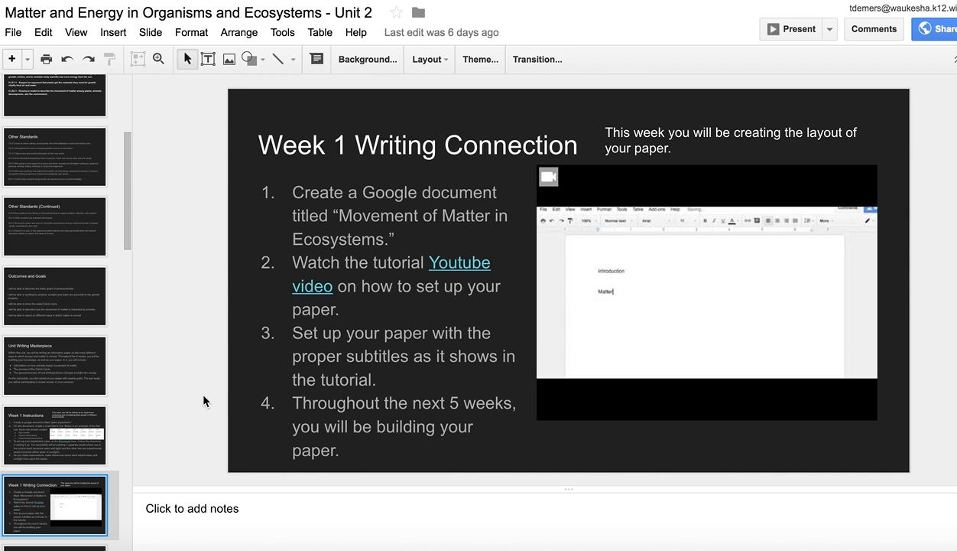